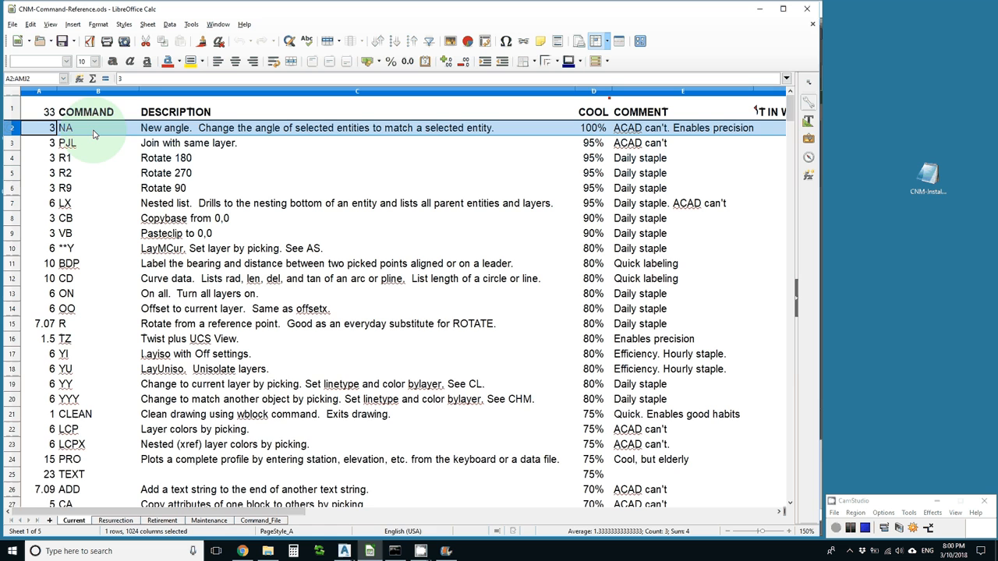
{"action": "mouse_move", "coordinate": [200, 133]}
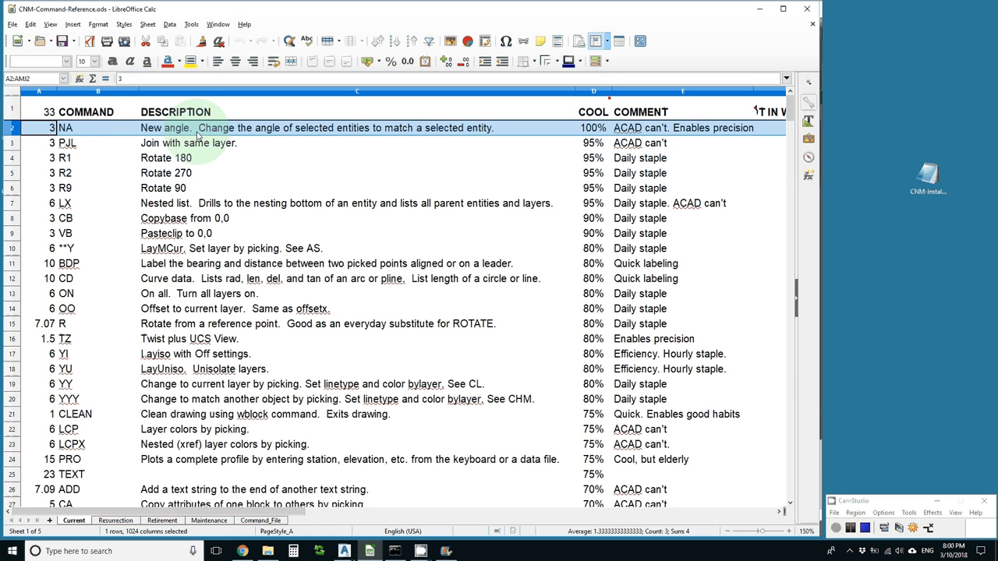
{"action": "mouse_move", "coordinate": [237, 134]}
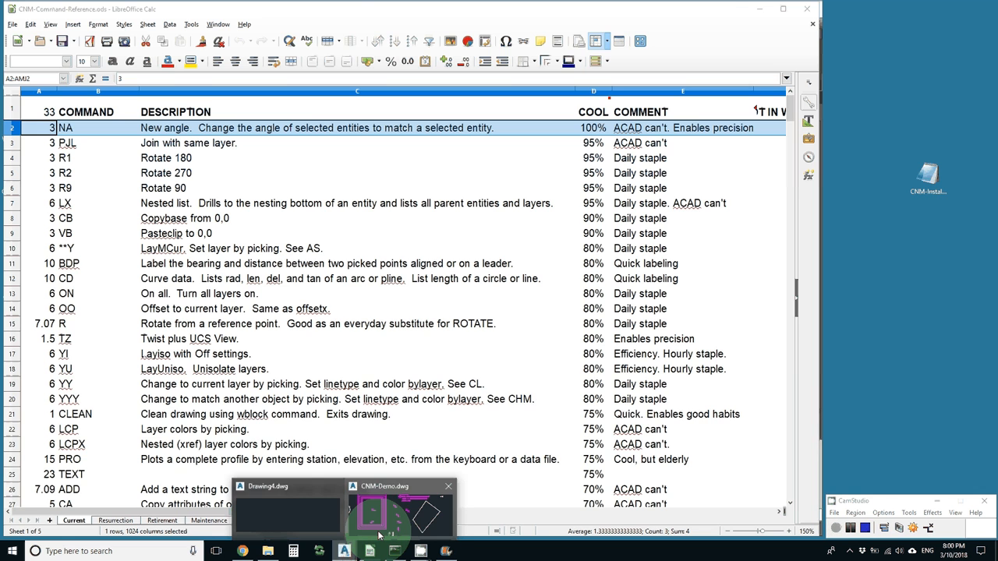
Bring the CNM-Demo drawing with its 13280.34 labels and rotated rectangle to the front.
{"action": "left_click", "coordinate": [396, 511]}
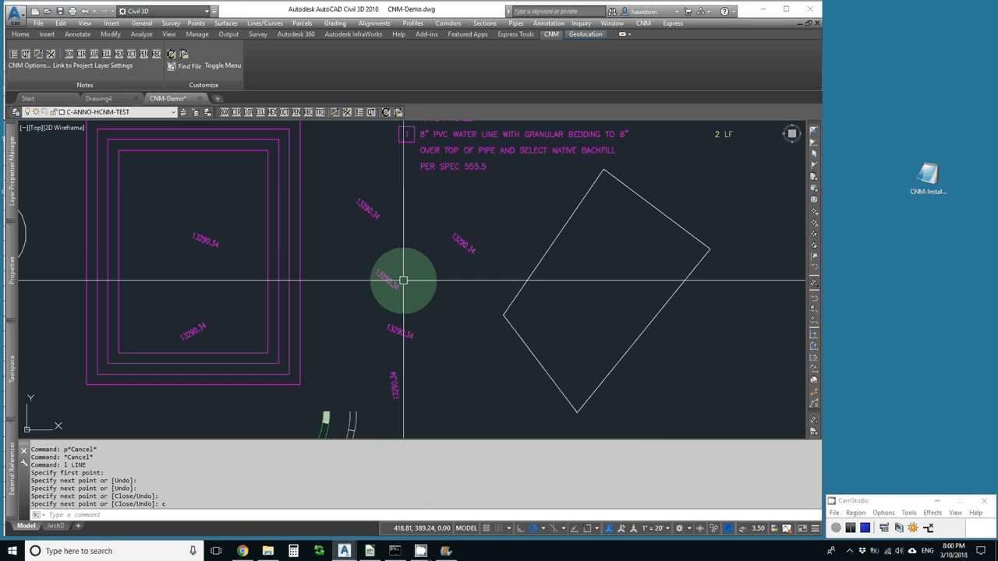
{"action": "mouse_move", "coordinate": [240, 131]}
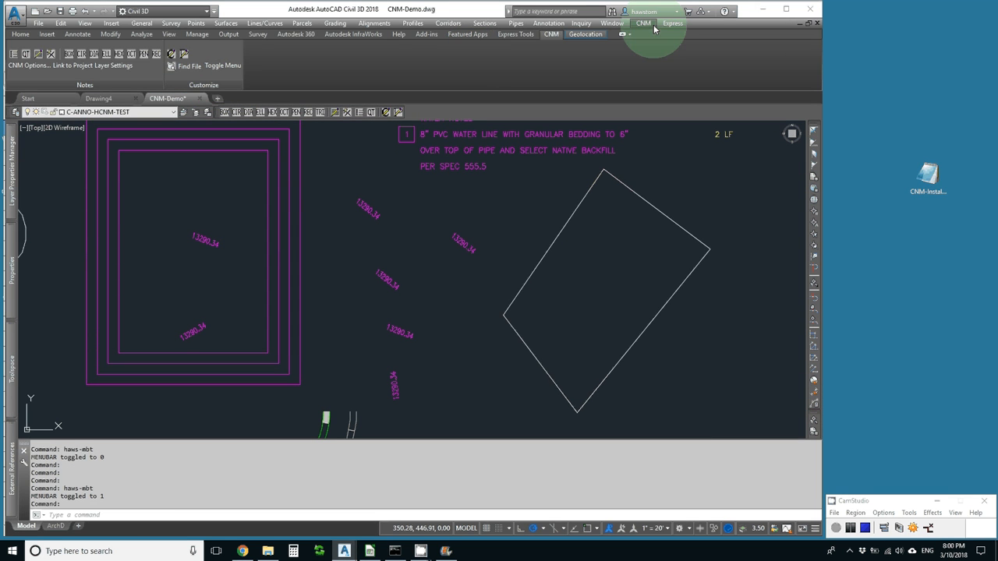
Start the New Angle (NA) command from the CNM menu's Edit group.
{"action": "left_click", "coordinate": [645, 23]}
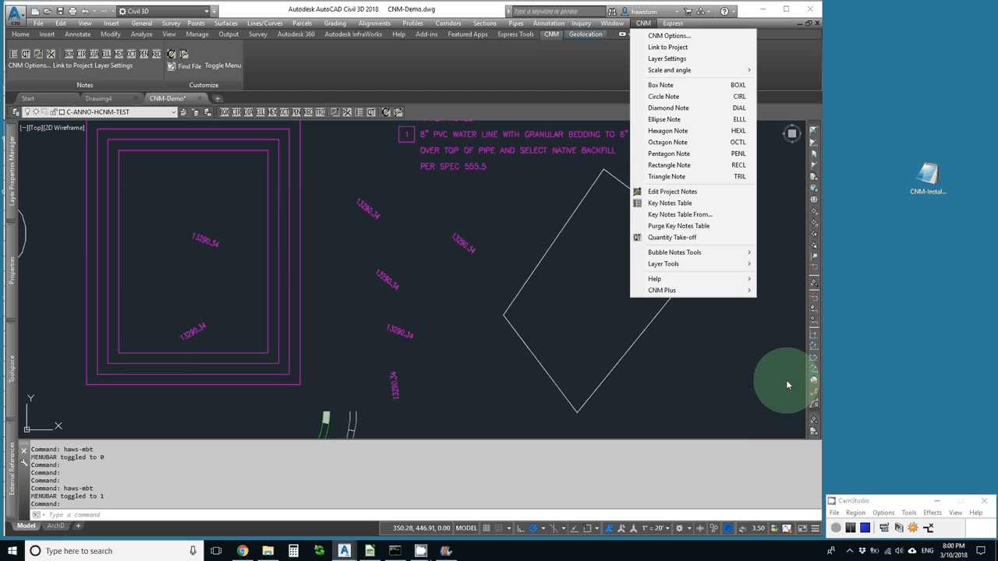
{"action": "left_click", "coordinate": [660, 290]}
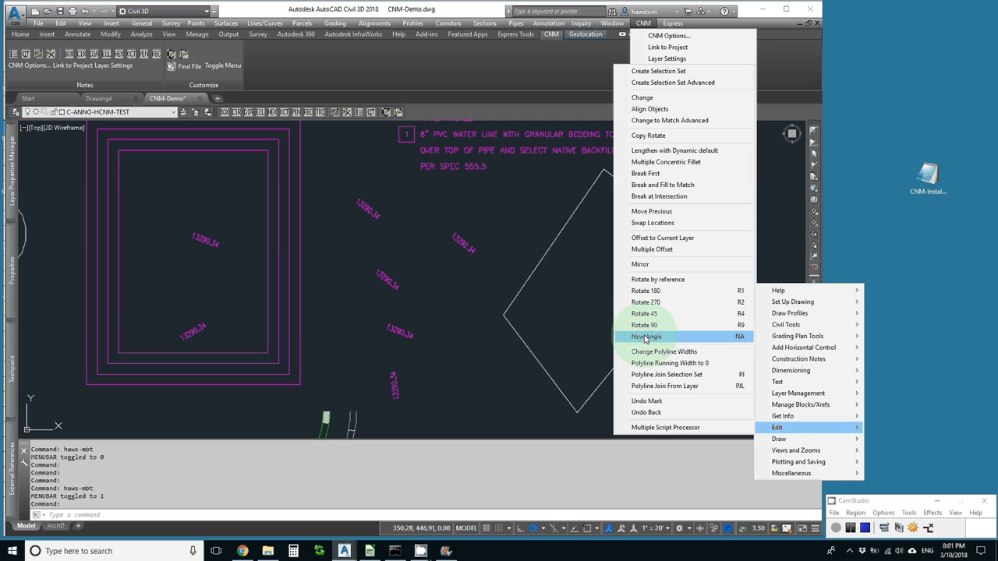
{"action": "left_click", "coordinate": [643, 337]}
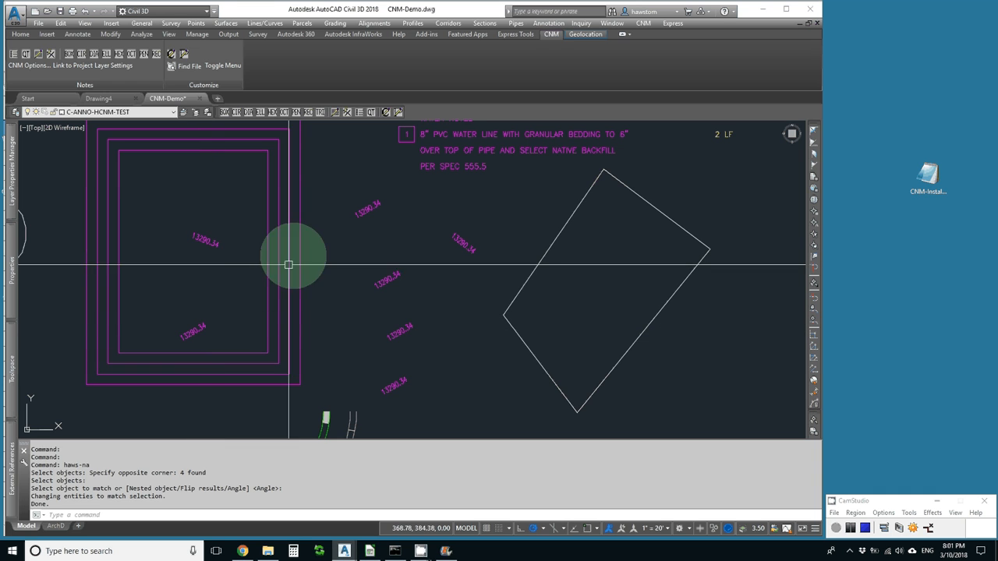
{"action": "mouse_move", "coordinate": [198, 327]}
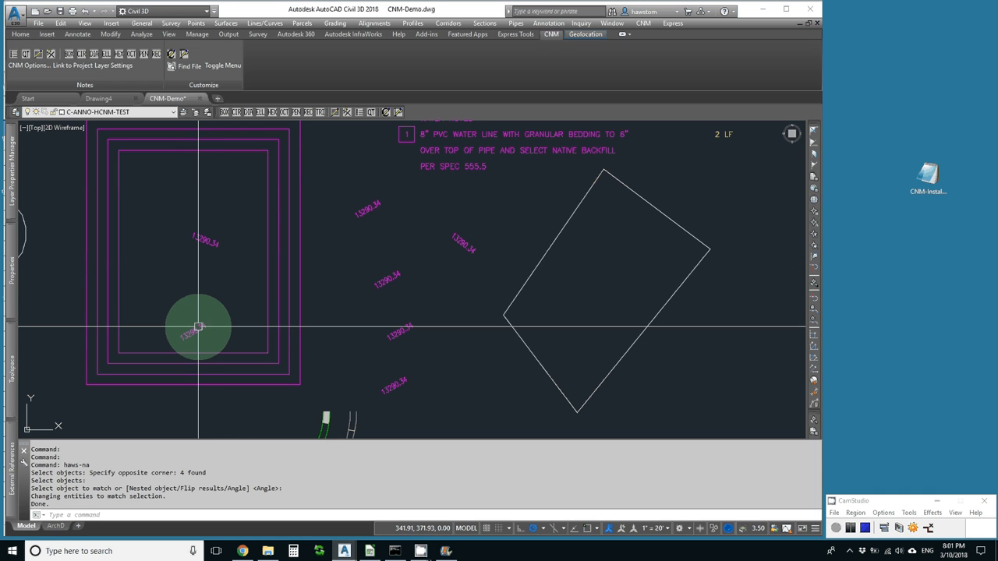
{"action": "mouse_move", "coordinate": [209, 321]}
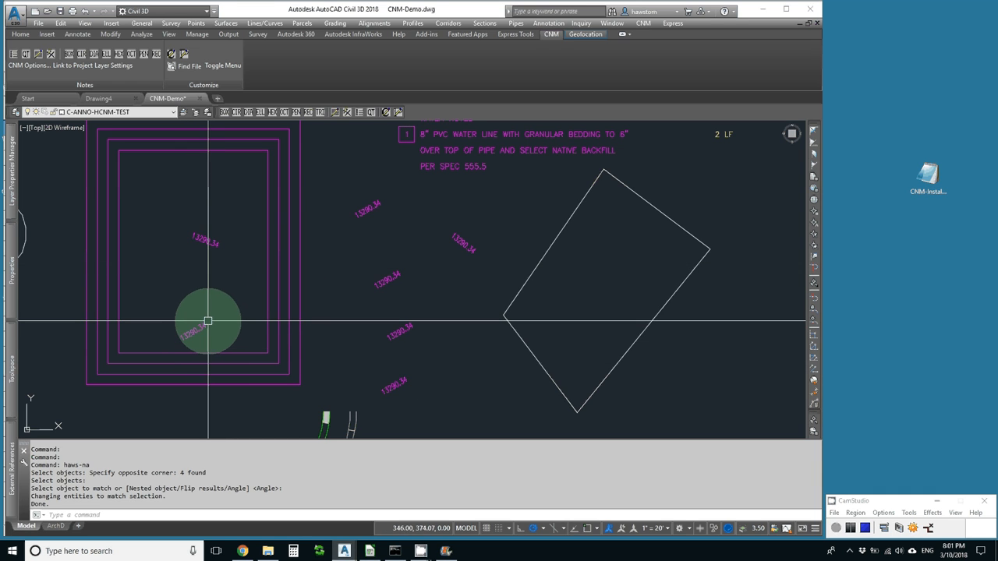
{"action": "mouse_move", "coordinate": [209, 313]}
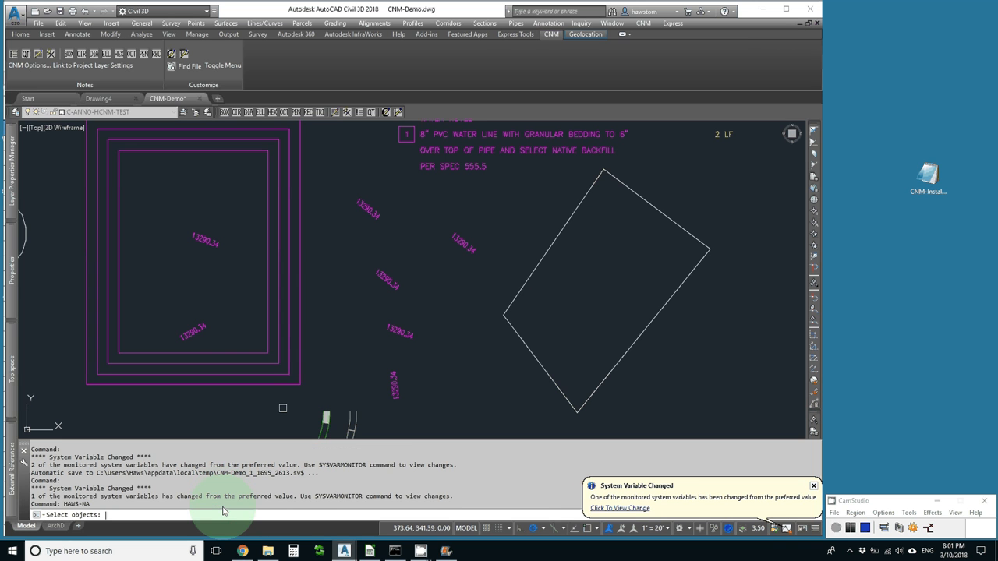
{"action": "mouse_move", "coordinate": [409, 196]}
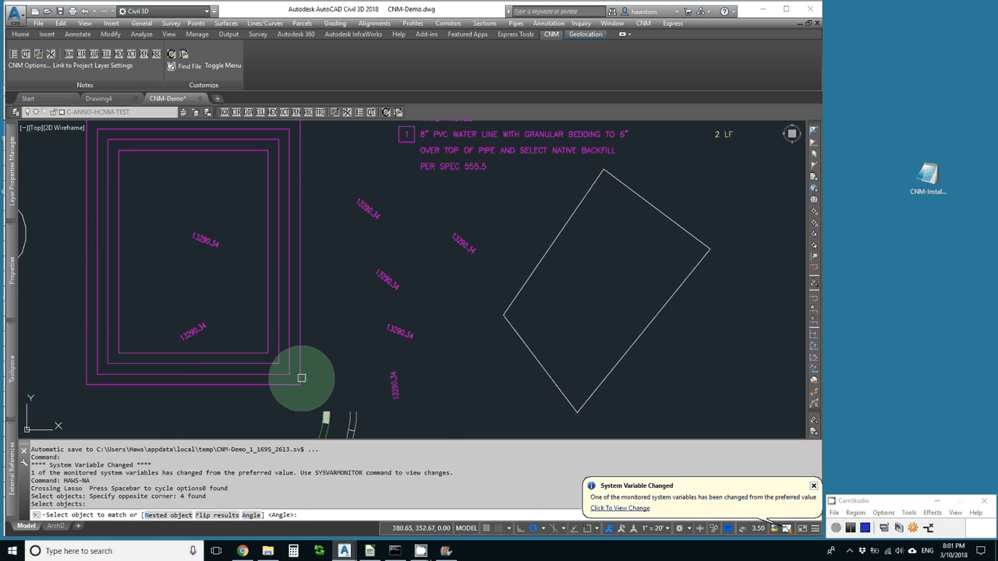
{"action": "mouse_move", "coordinate": [487, 360]}
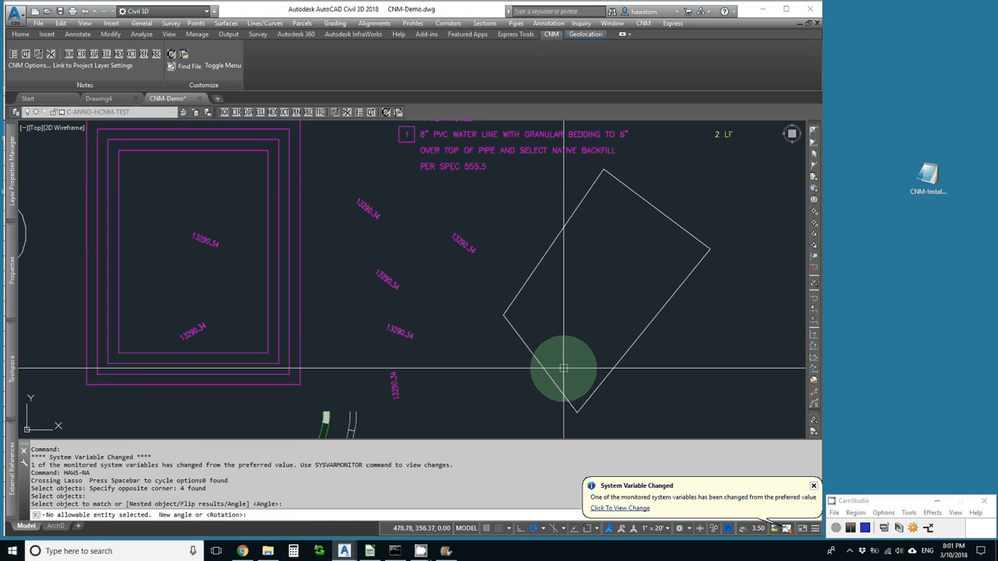
{"action": "mouse_move", "coordinate": [598, 390]}
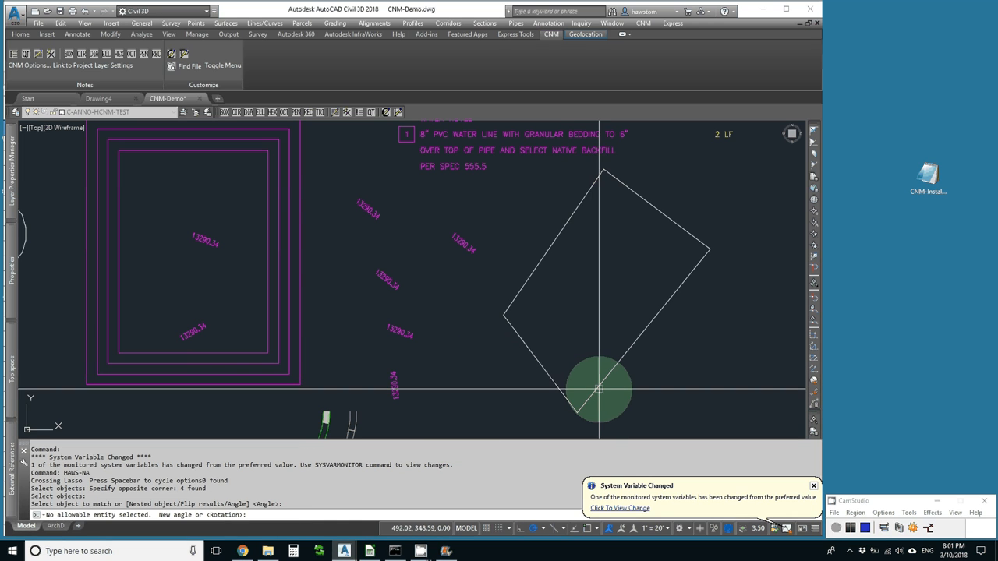
{"action": "mouse_move", "coordinate": [604, 399]}
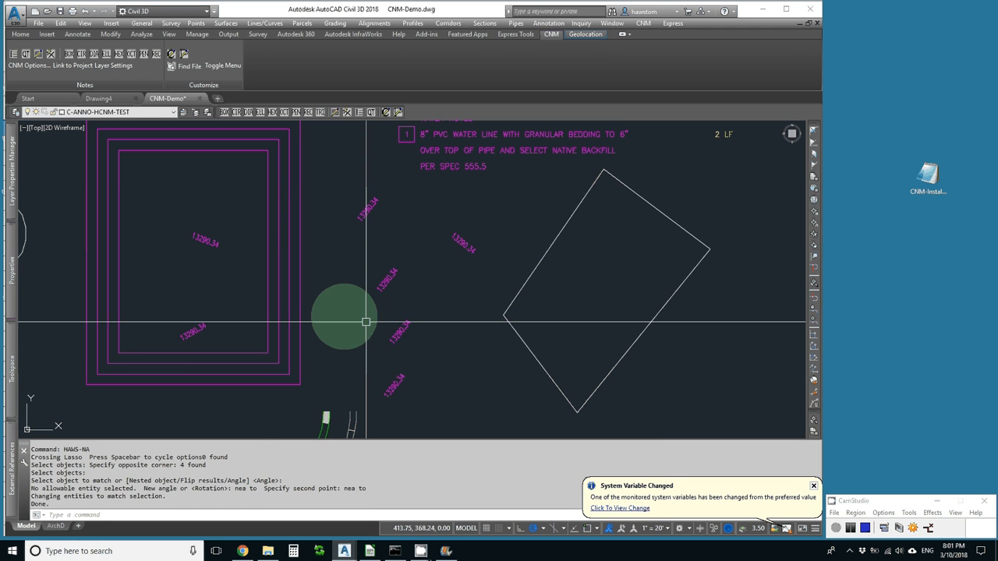
{"action": "mouse_move", "coordinate": [306, 343]}
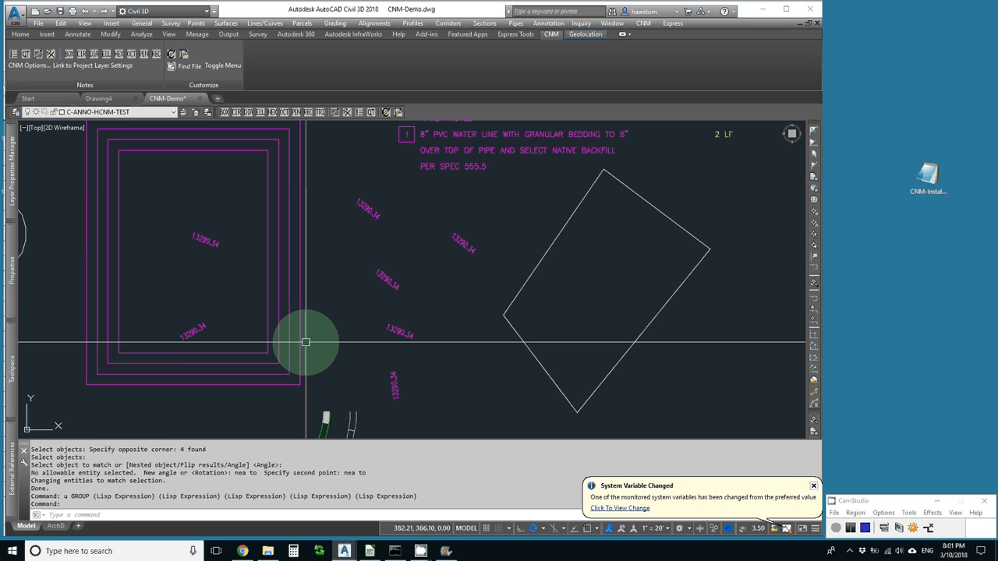
Match four 13280.34 labels to the tilted rectangle's edge angle using the Nested object option.
{"action": "type", "text": "u"}
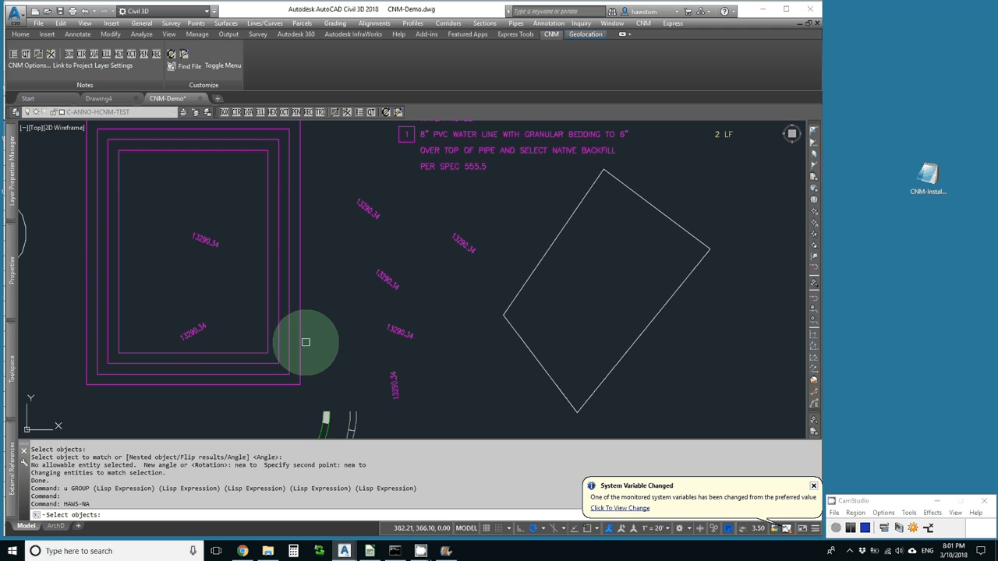
{"action": "mouse_move", "coordinate": [413, 224]}
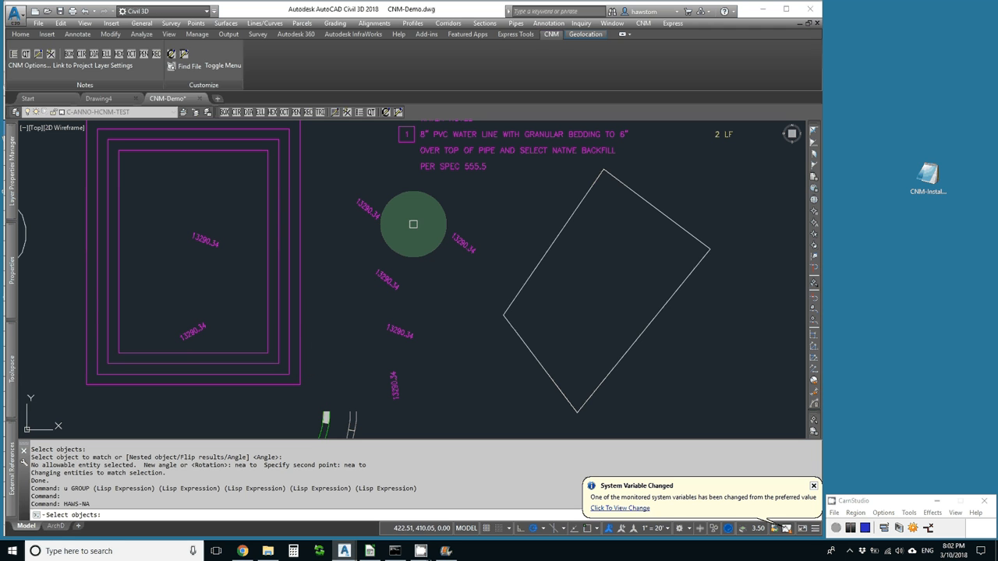
{"action": "left_click_drag", "start_coordinate": [413, 225], "coordinate": [352, 382]}
{"action": "type", "text": "N"}
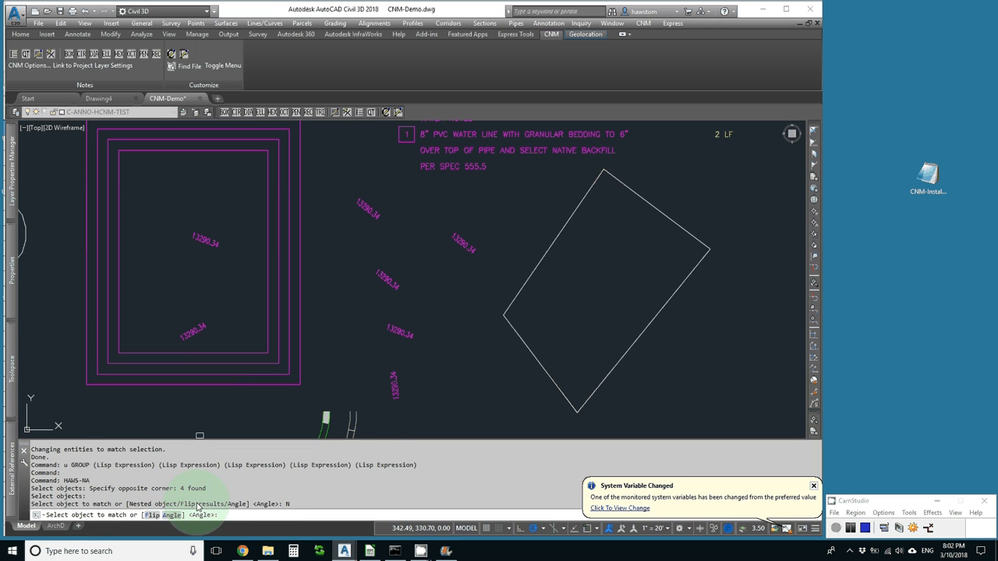
{"action": "left_click", "coordinate": [575, 327]}
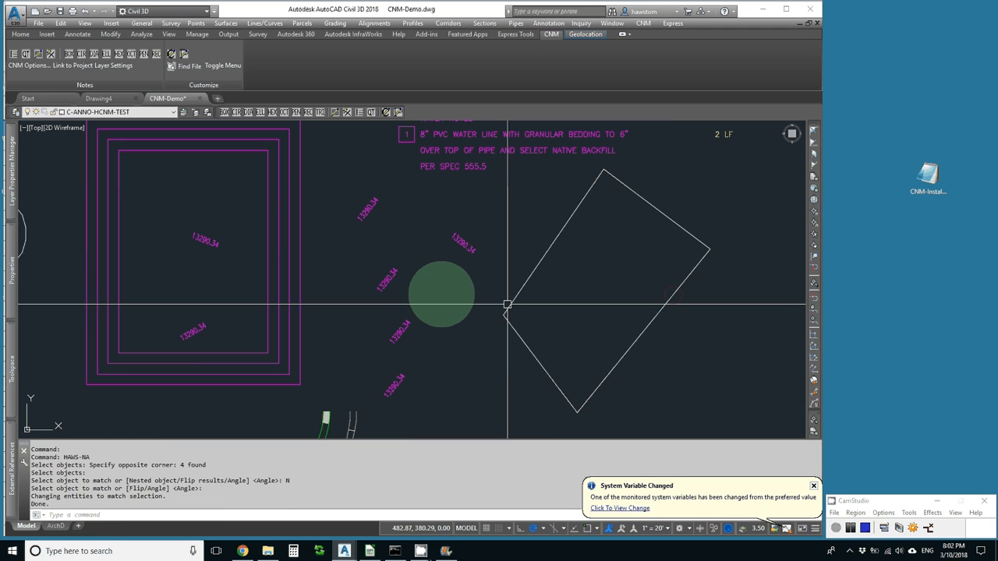
{"action": "mouse_move", "coordinate": [411, 359]}
{"action": "type", "text": "f"}
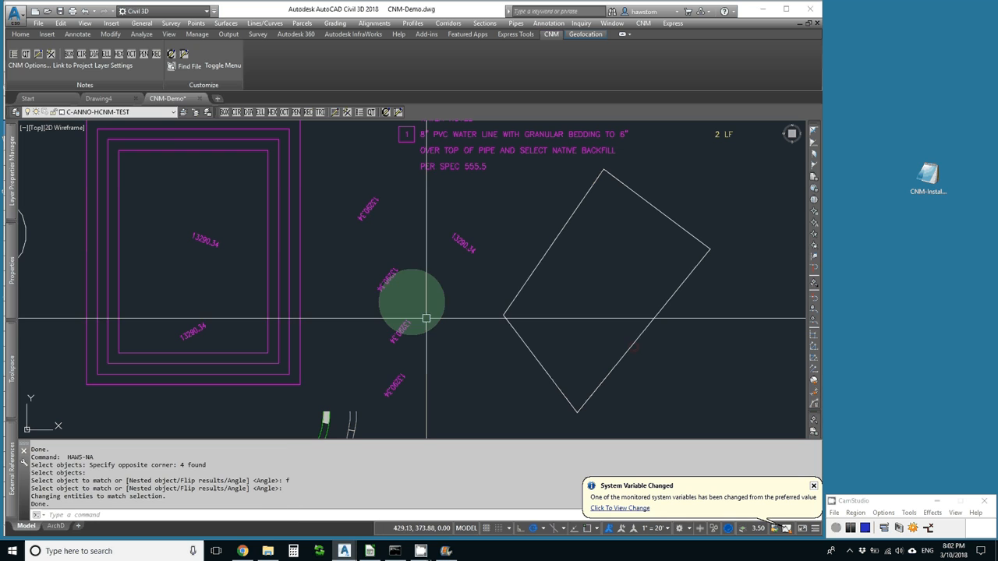
{"action": "mouse_move", "coordinate": [393, 368]}
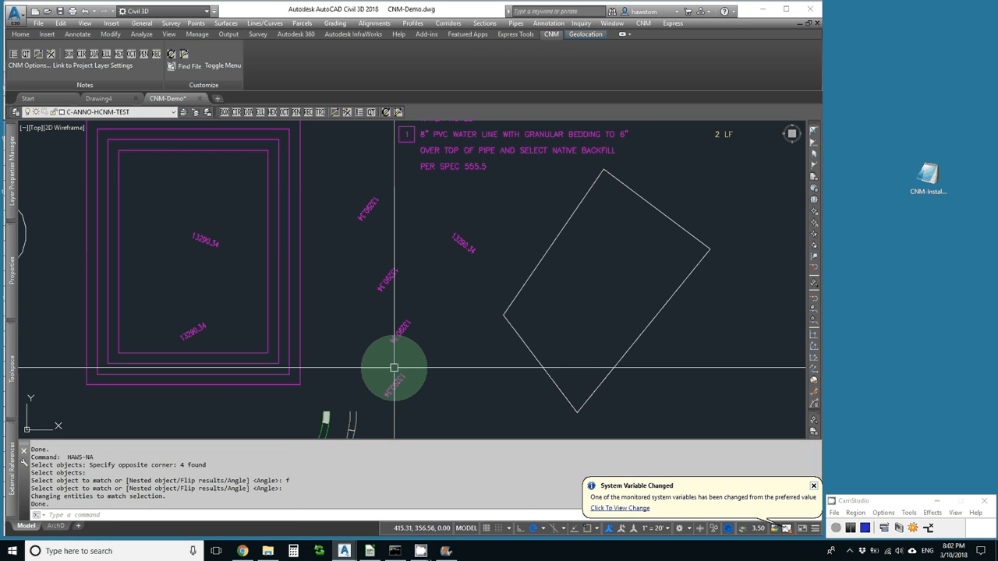
{"action": "mouse_move", "coordinate": [383, 368]}
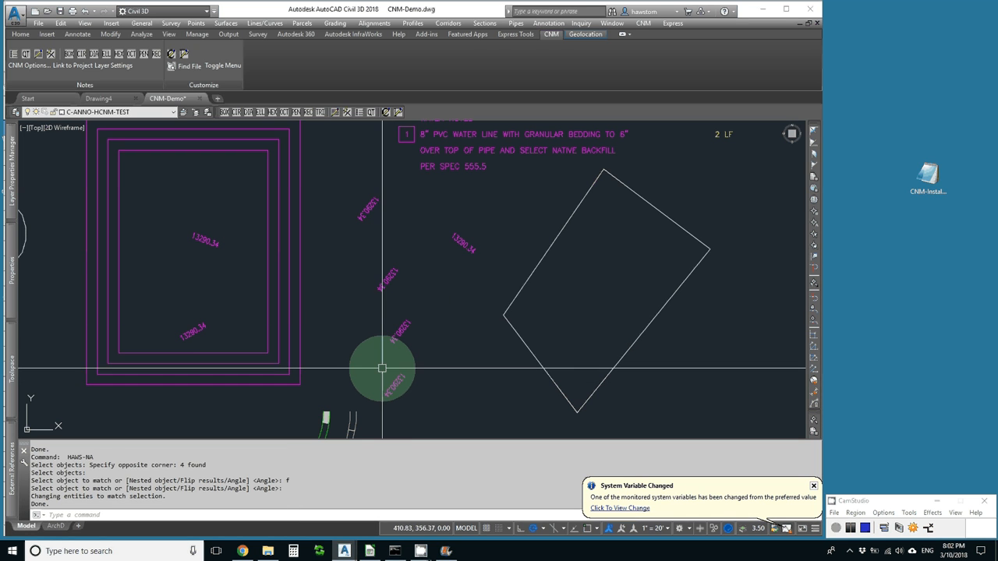
{"action": "mouse_move", "coordinate": [377, 361]}
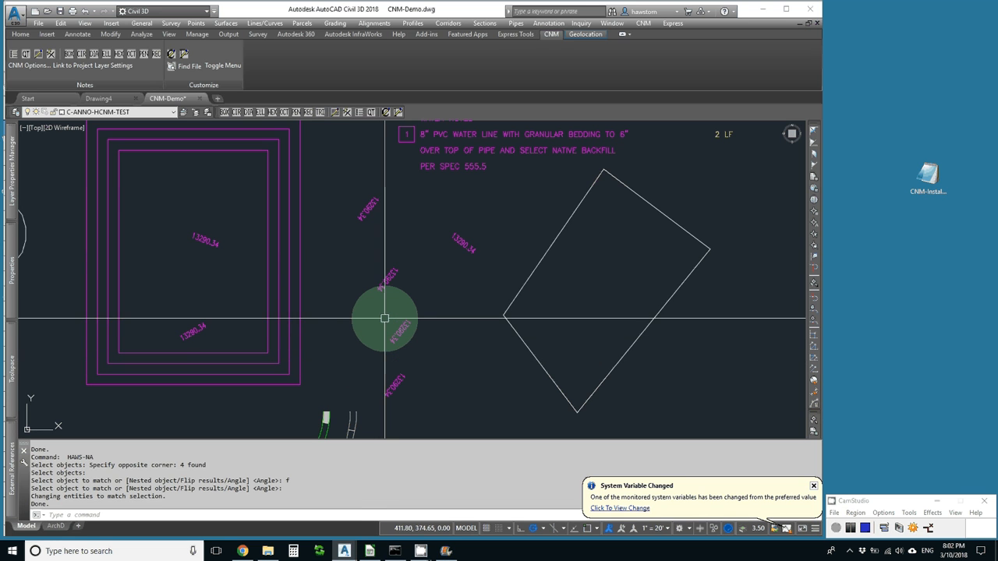
{"action": "mouse_move", "coordinate": [381, 296]}
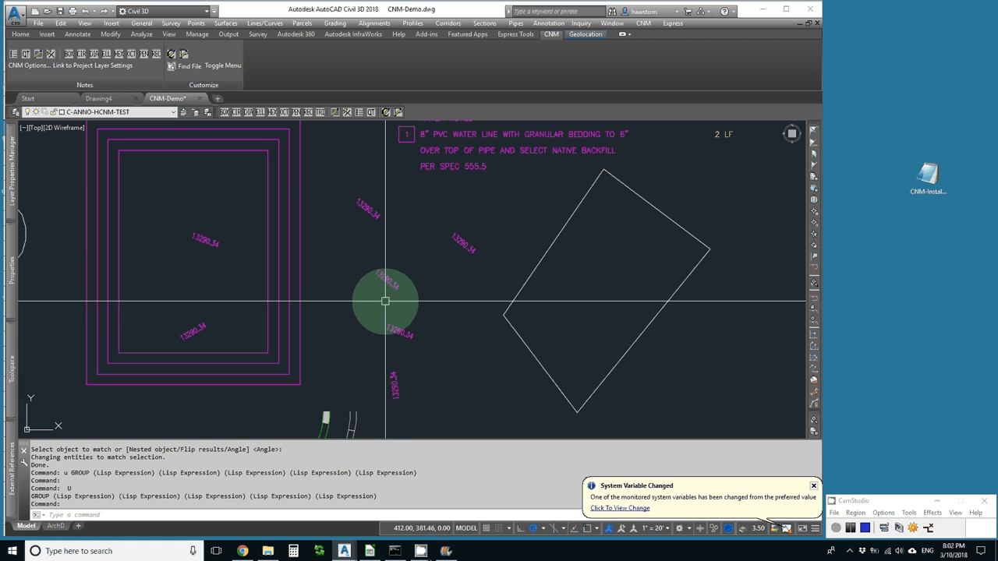
{"action": "mouse_move", "coordinate": [347, 319]}
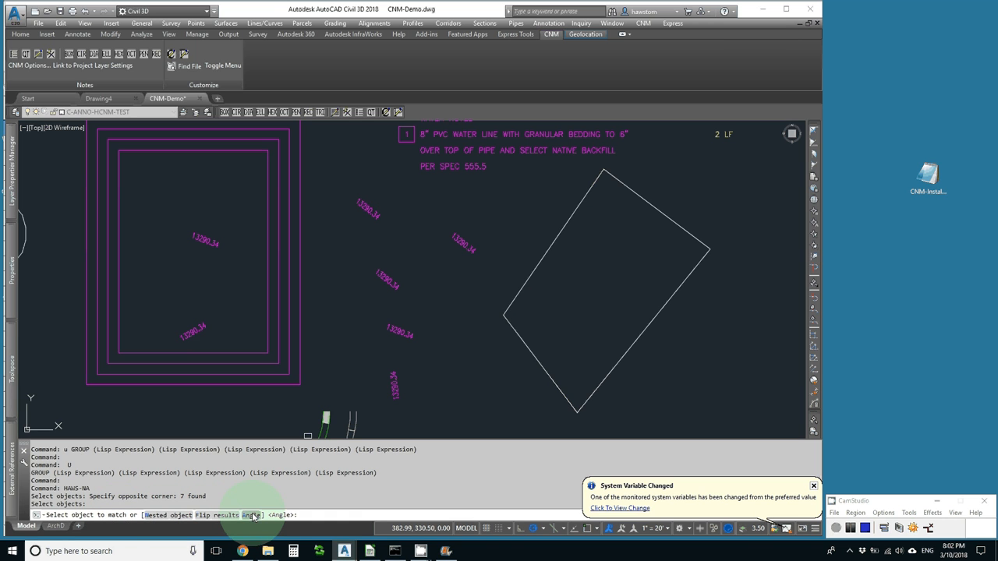
Rotate the seven selected labels to a 45-degree angle via the Angle option.
{"action": "type", "text": "A"}
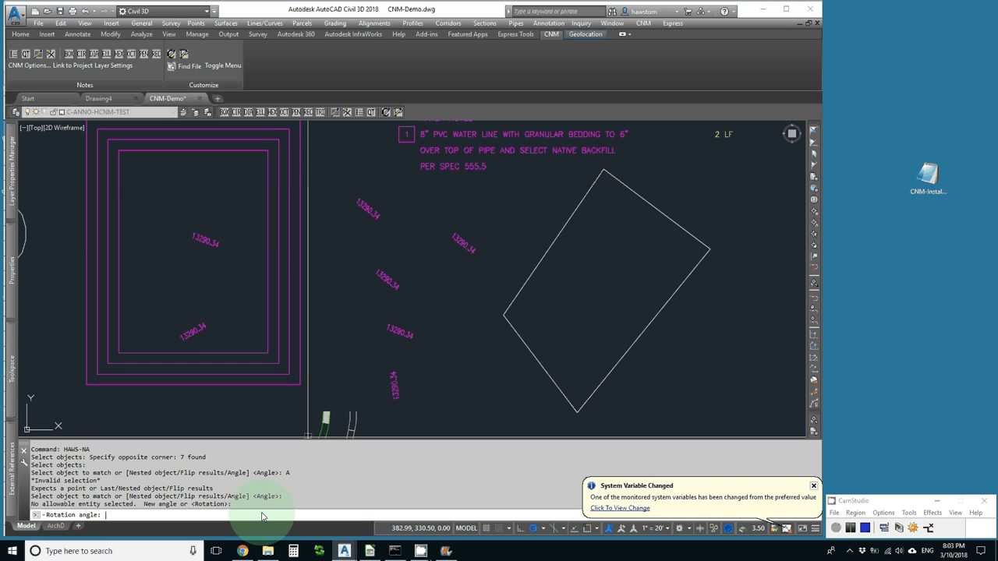
{"action": "type", "text": "45"}
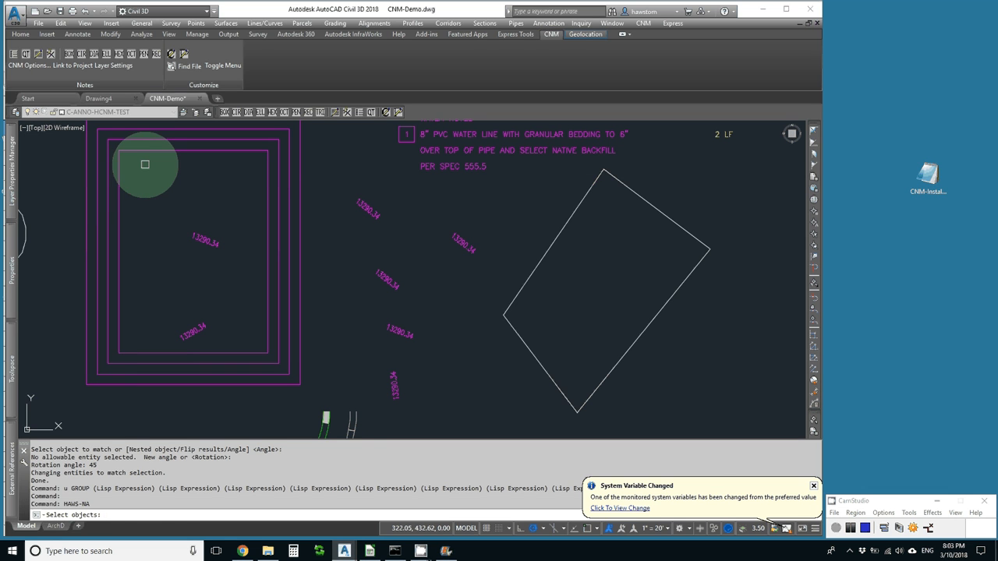
Rotate the seven labels around the building to 180 degrees so they read upside down.
{"action": "left_click_drag", "start_coordinate": [145, 165], "coordinate": [511, 406]}
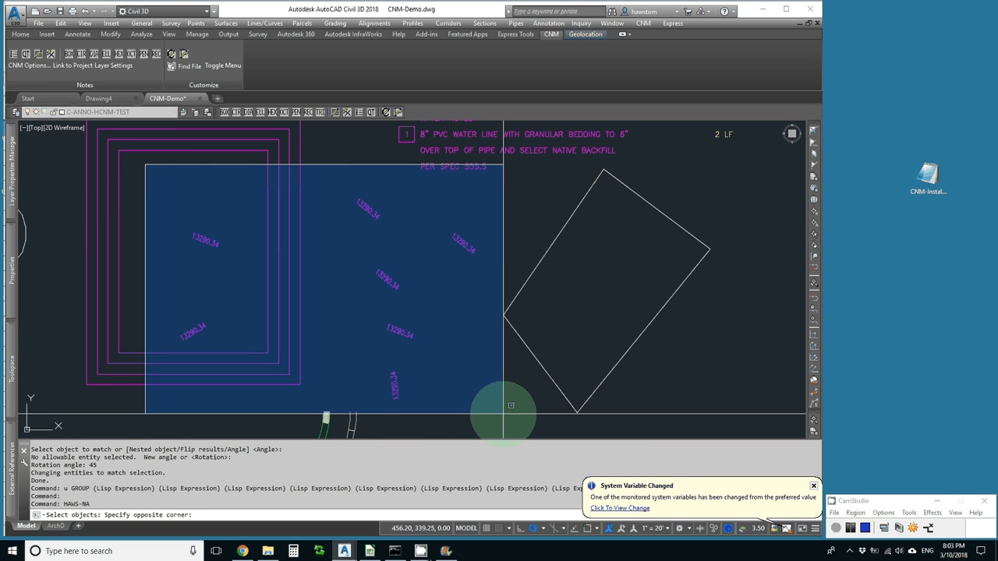
{"action": "left_click_drag", "start_coordinate": [512, 405], "coordinate": [326, 295]}
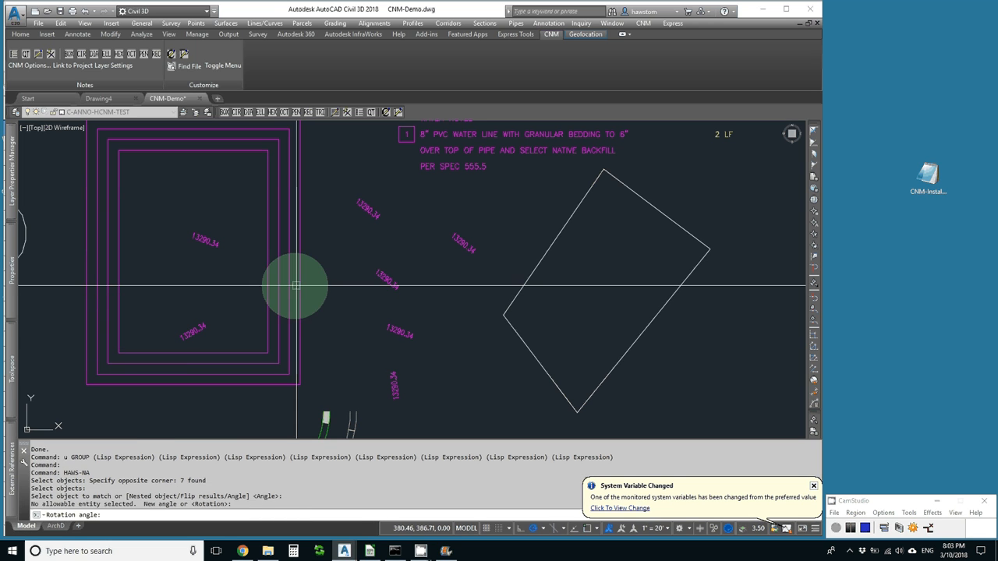
{"action": "type", "text": "180"}
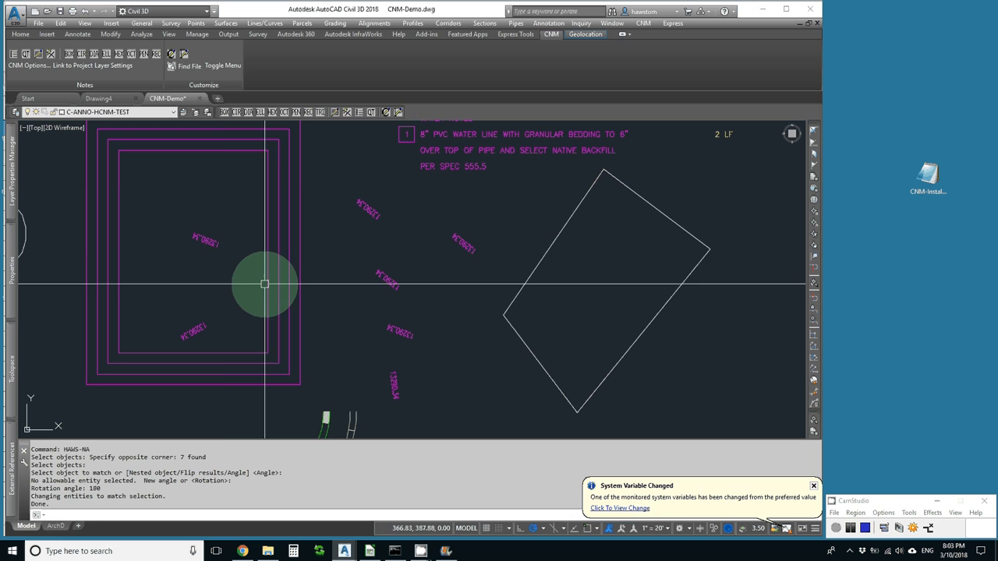
{"action": "mouse_move", "coordinate": [187, 215]}
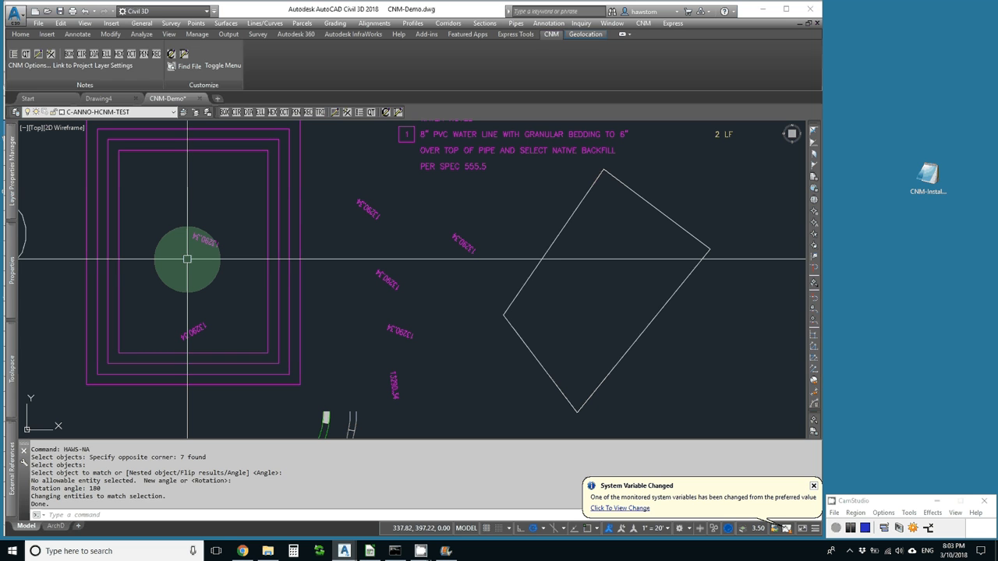
{"action": "mouse_move", "coordinate": [349, 321]}
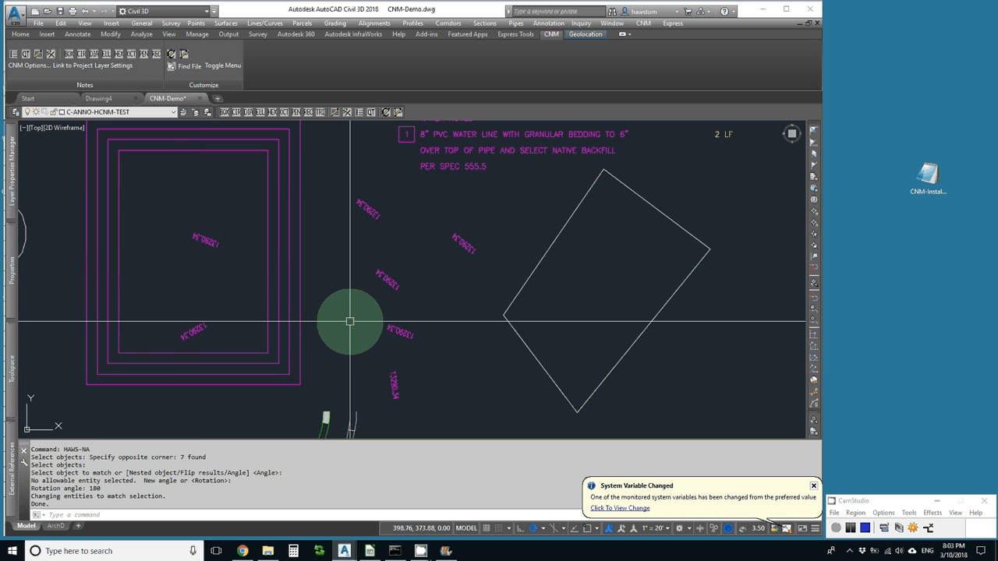